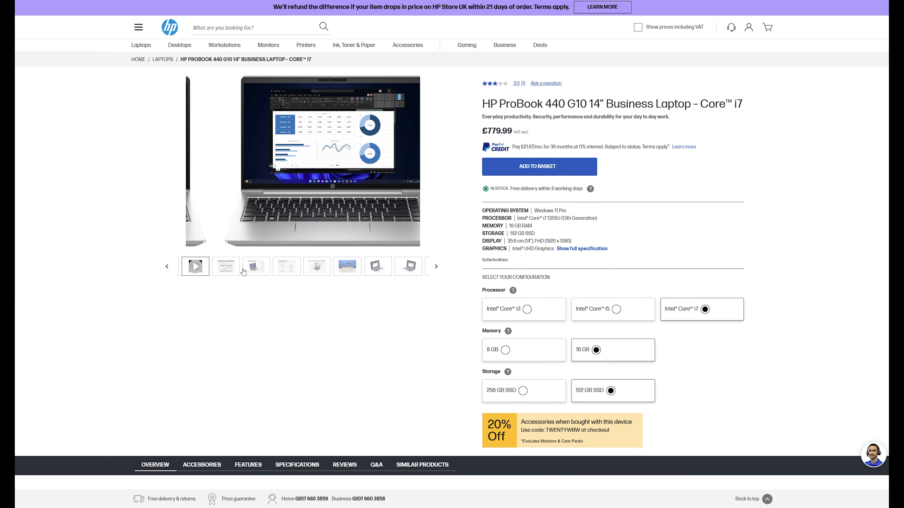
- View the Acer Swift Go 14 OLED SFG14-71 Silver product page, scrolling through its details and back
left_click(246, 267)
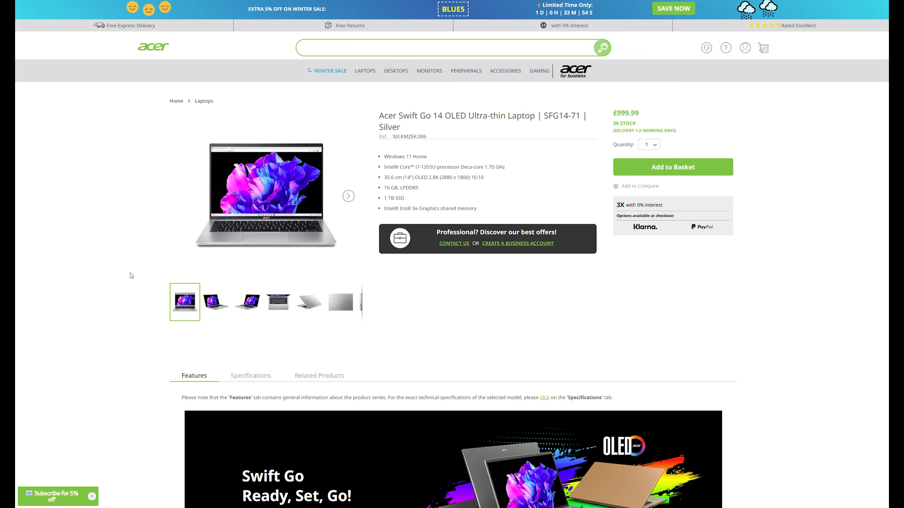
scroll("down", 3)
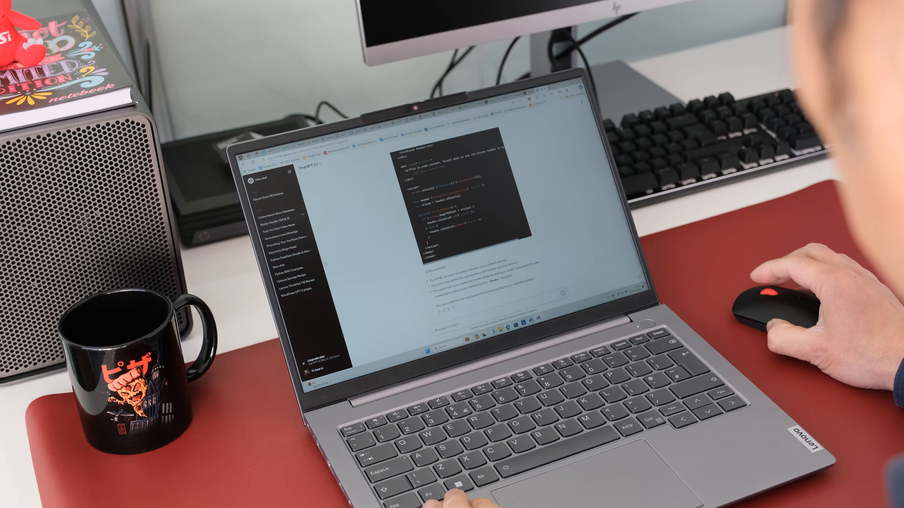
scroll("up", 3)
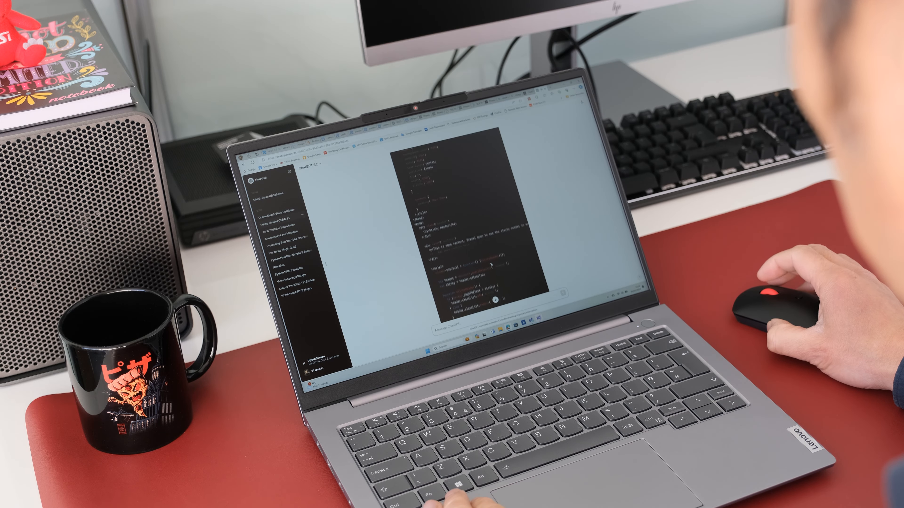